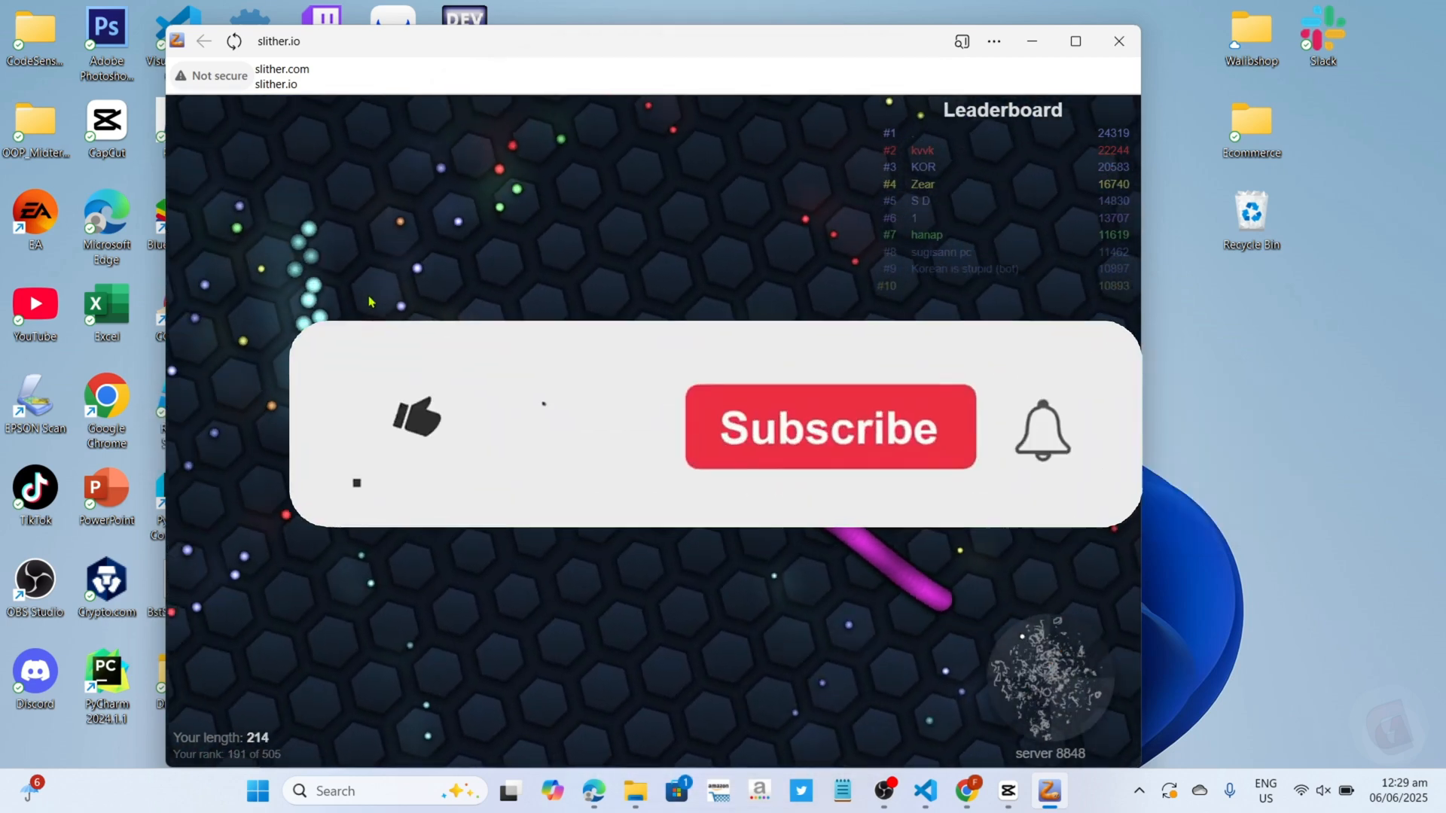
- Close the running slither.io game window to show the desktop
{"action": "left_click", "coordinate": [828, 426]}
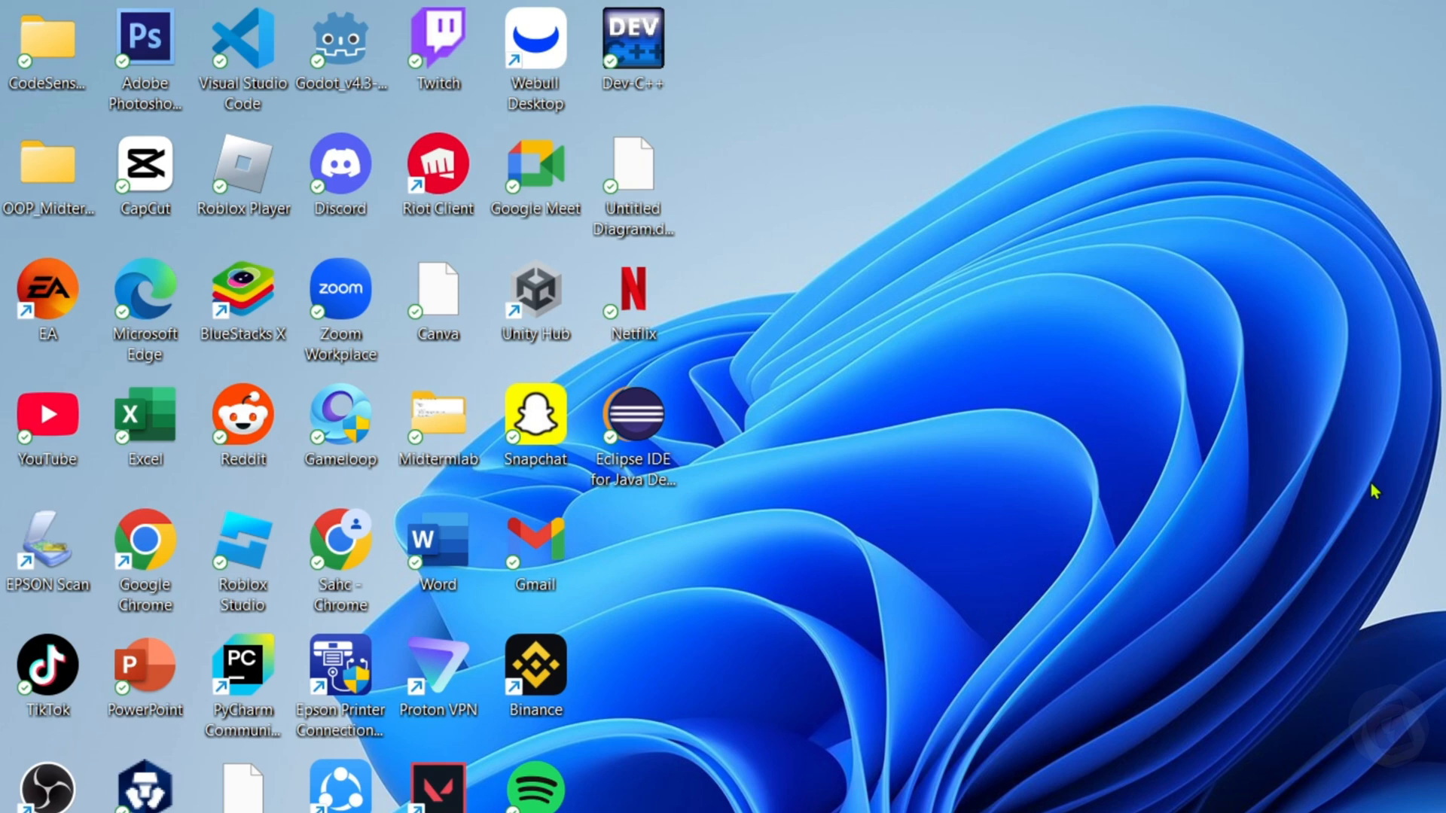
- Launch Microsoft Edge from its desktop icon to a blank new tab
{"action": "double_click", "coordinate": [144, 289]}
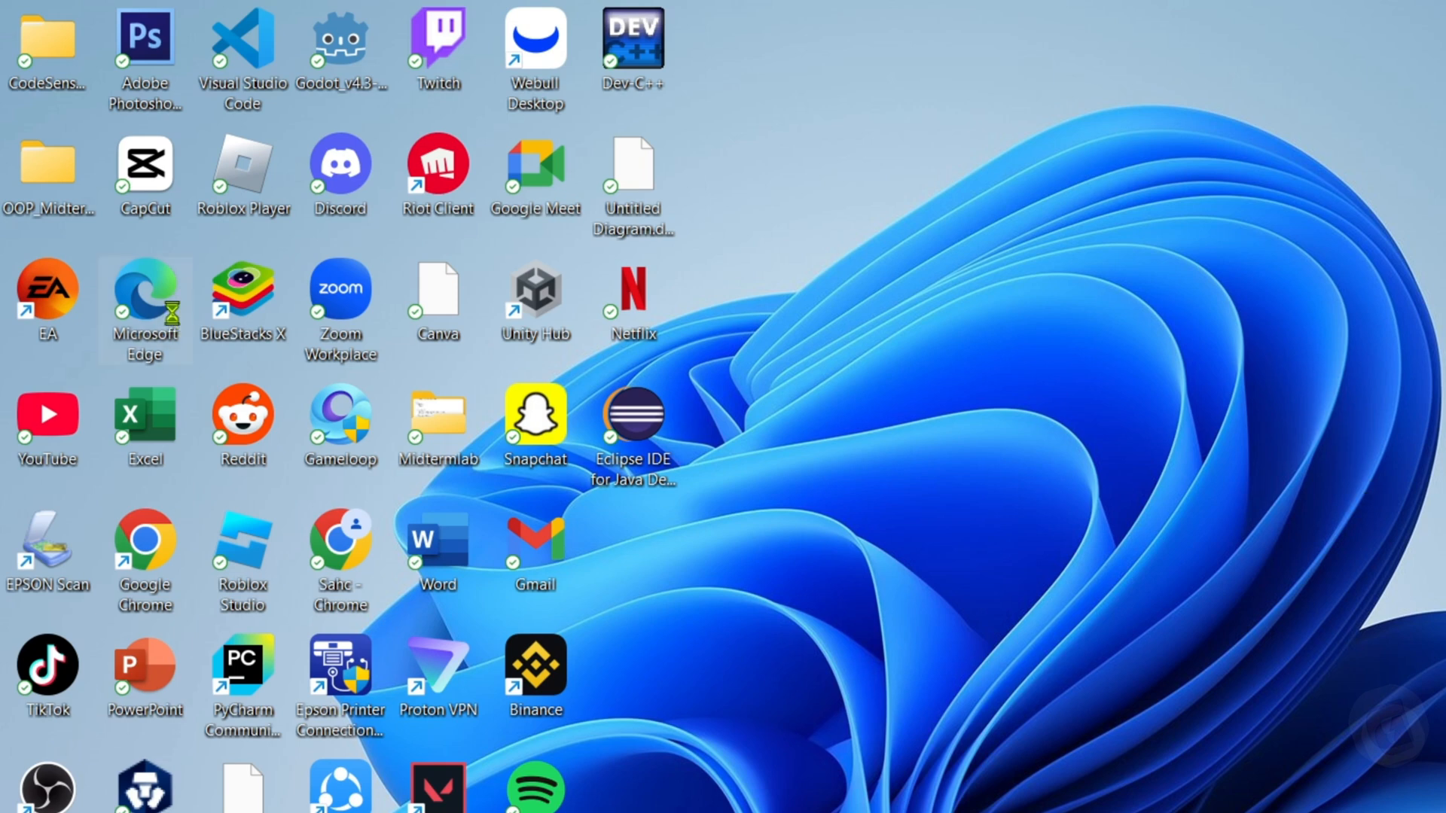
{"action": "double_click", "coordinate": [144, 296]}
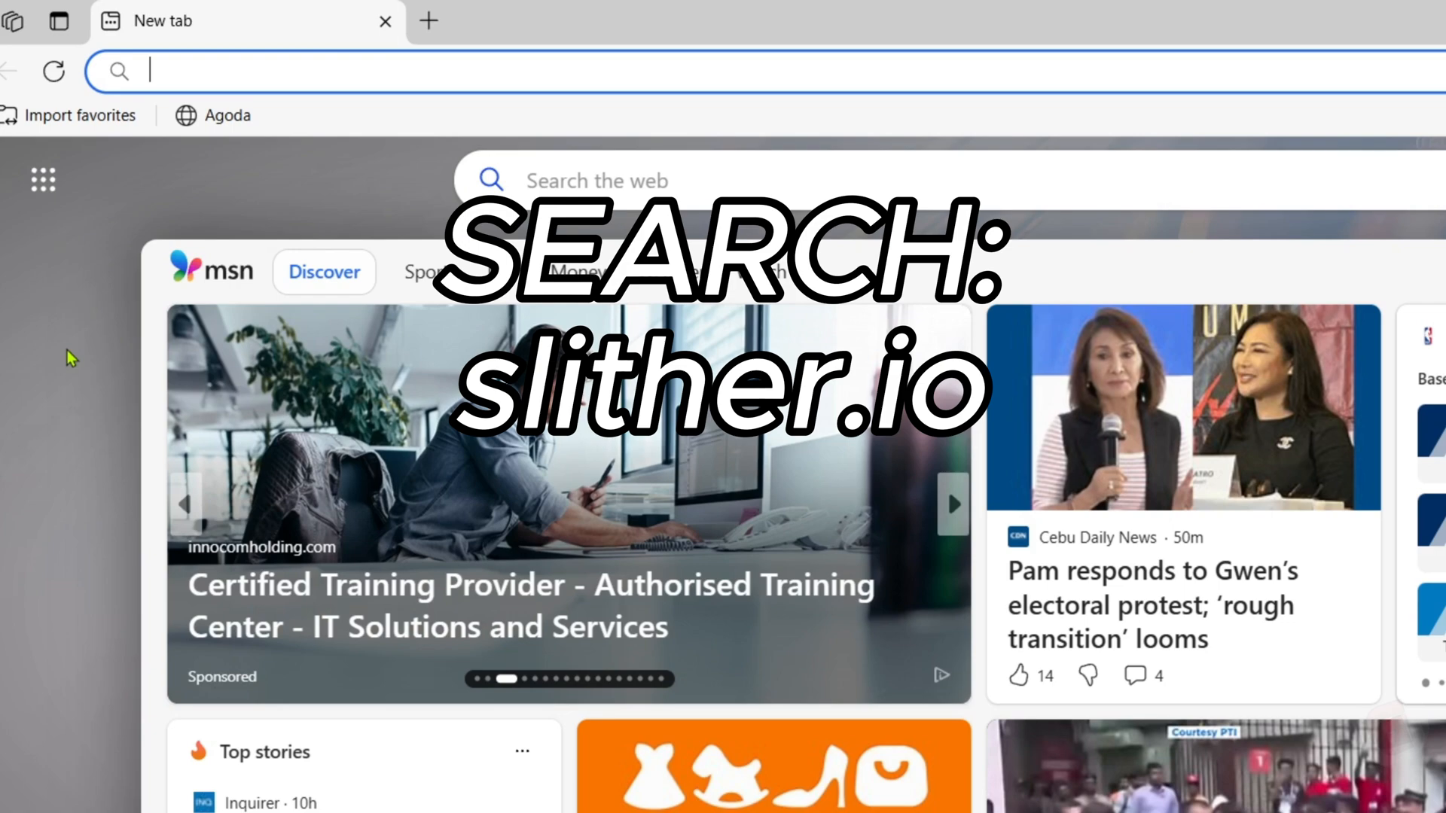
- Go to slither.io in the Edge address bar
{"action": "type", "text": "slither.io"}
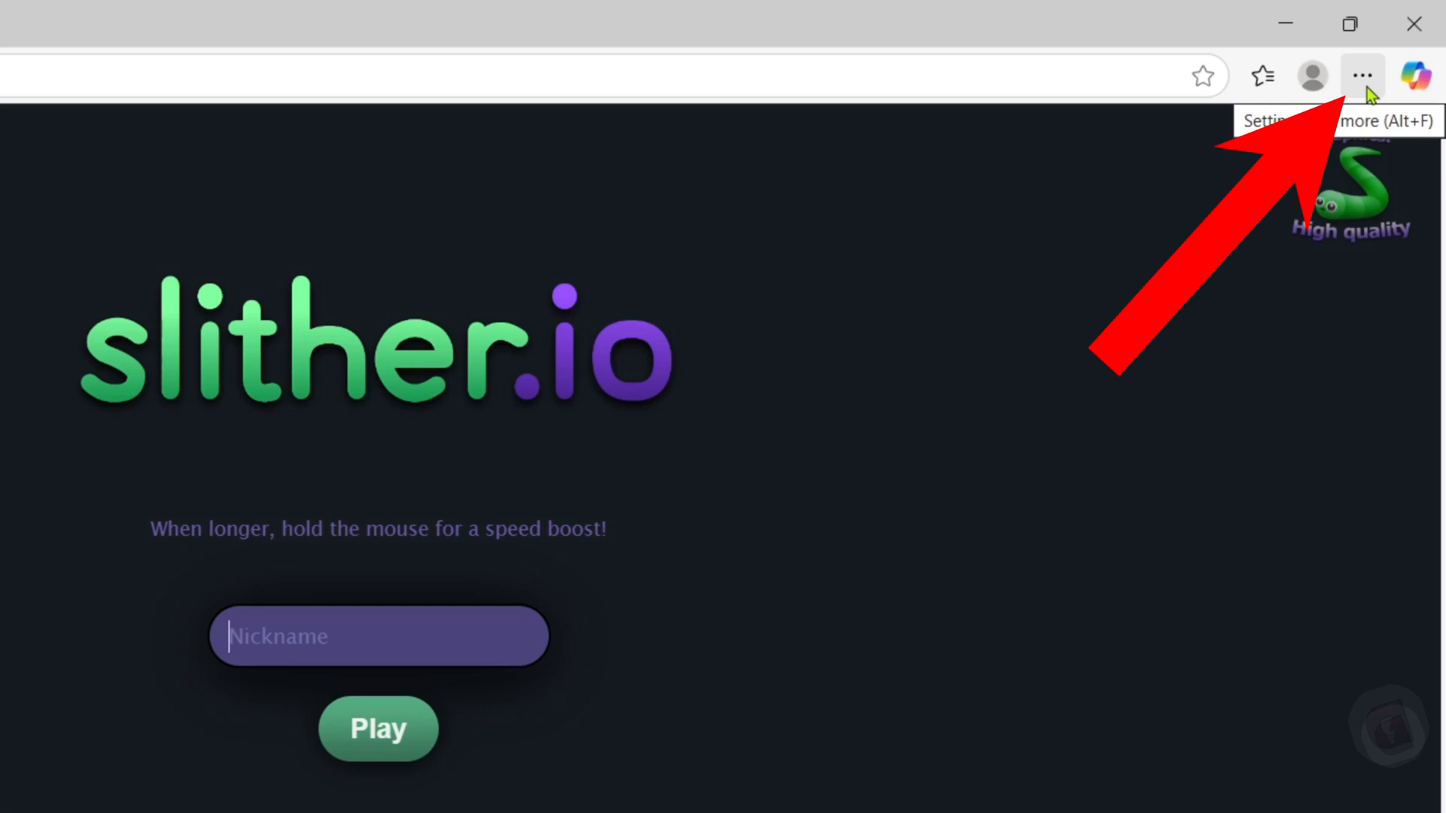
- Install slither.io as an app via Settings and more > Apps
{"action": "left_click", "coordinate": [1362, 75]}
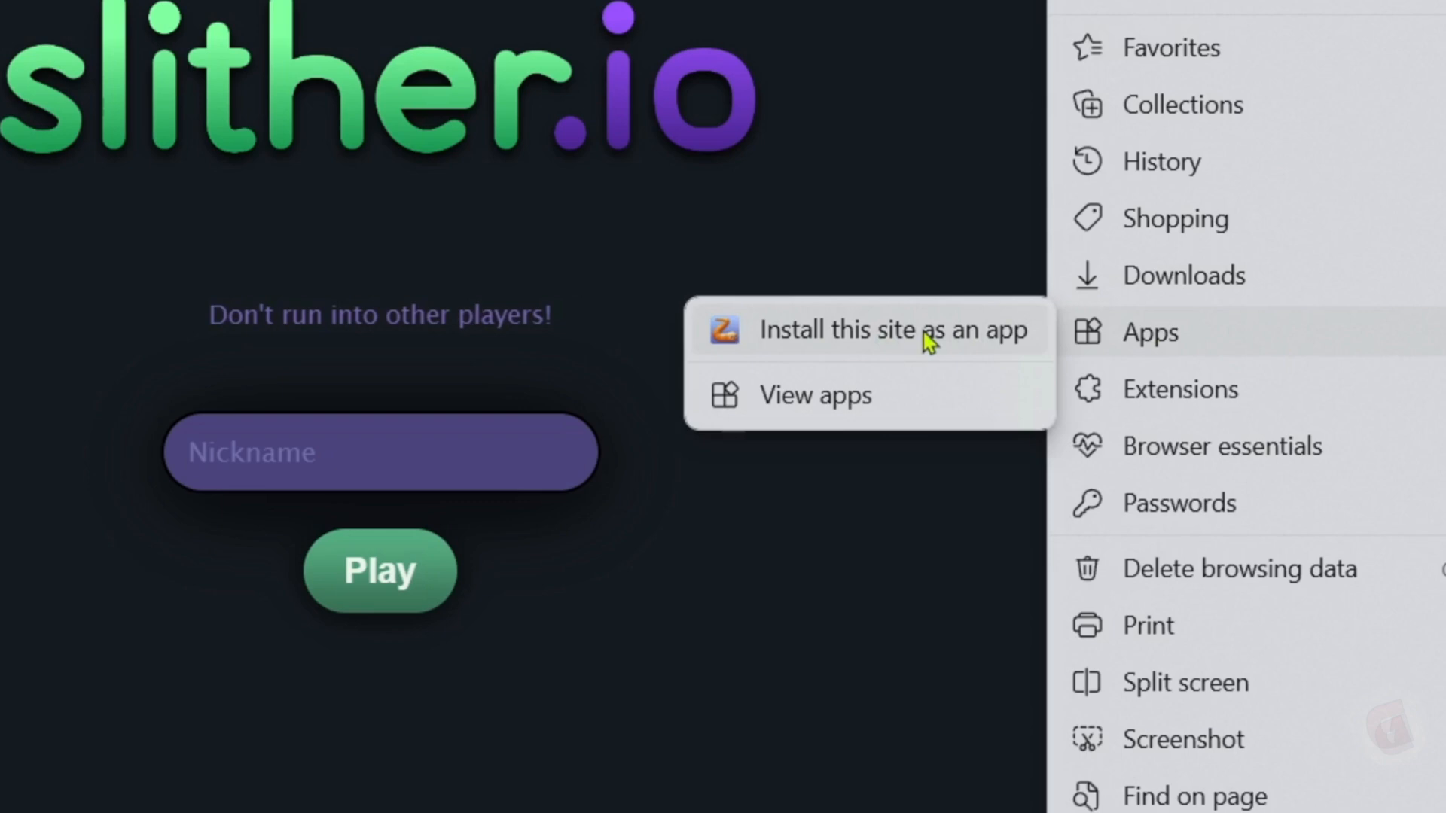
{"action": "left_click", "coordinate": [890, 330]}
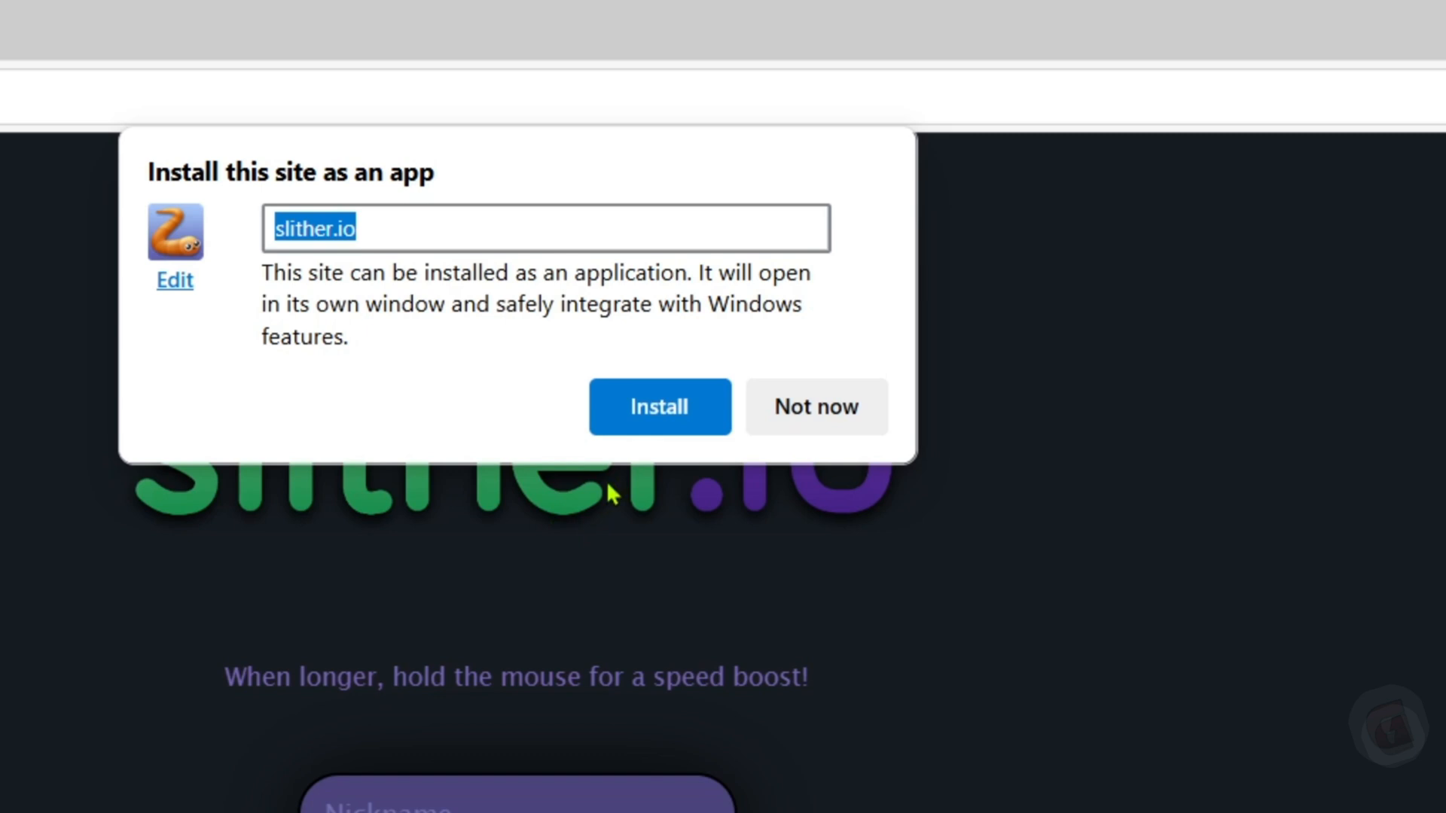
{"action": "left_click", "coordinate": [658, 406]}
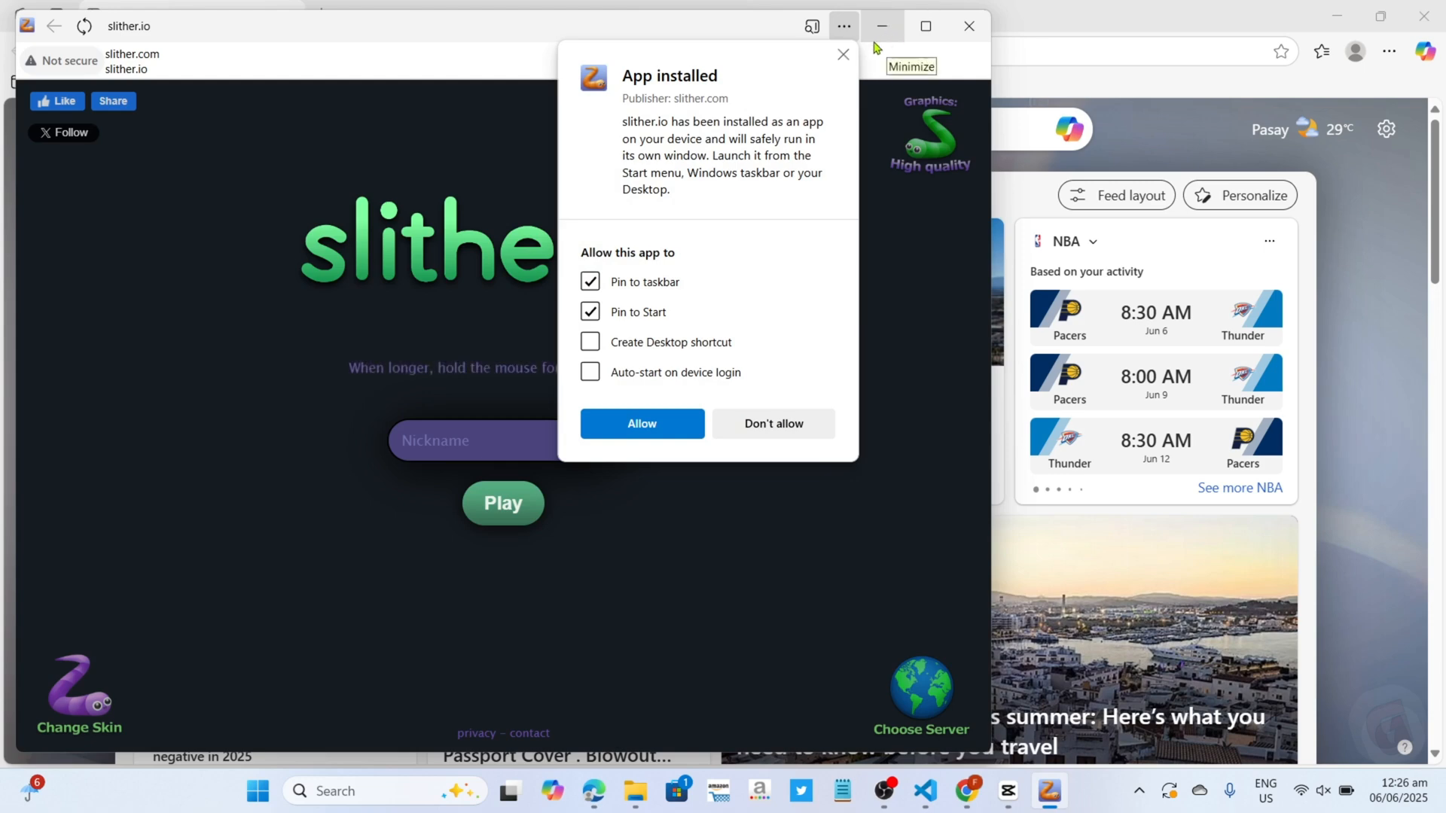
- Allow the App installed prompt, start a round, then close the app window
{"action": "left_click", "coordinate": [642, 423]}
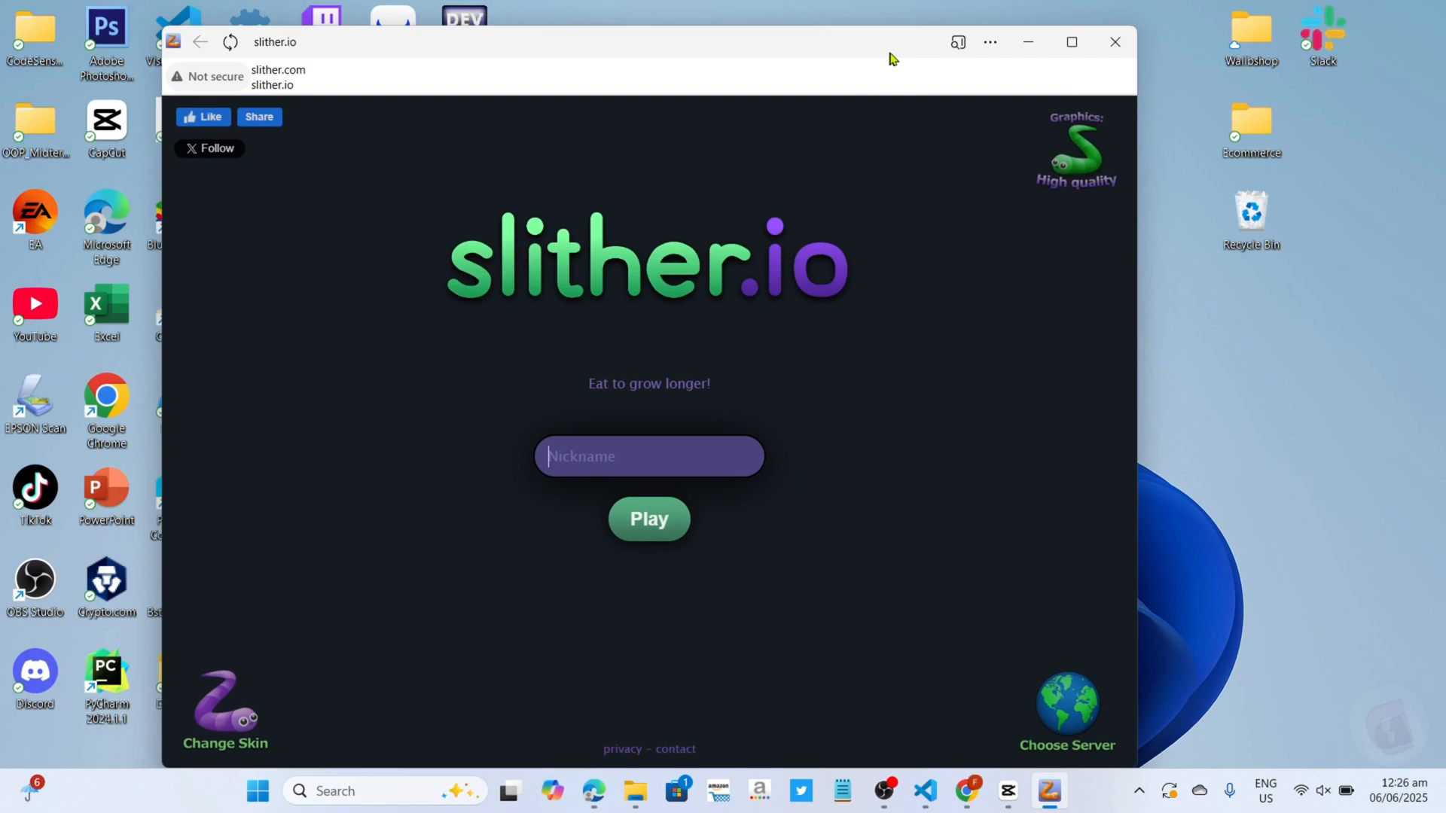
{"action": "left_click", "coordinate": [648, 518]}
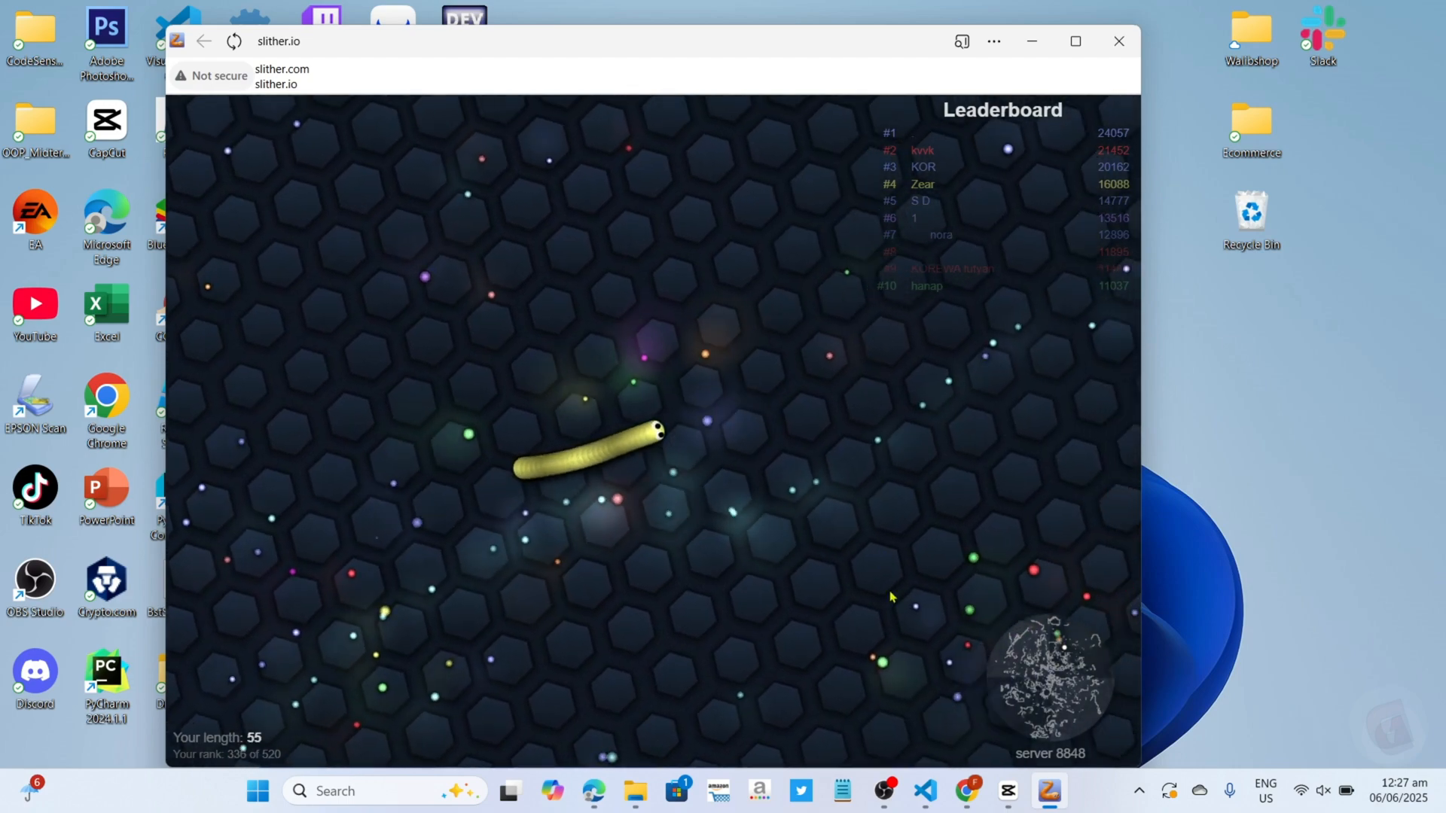
{"action": "left_click", "coordinate": [1118, 40]}
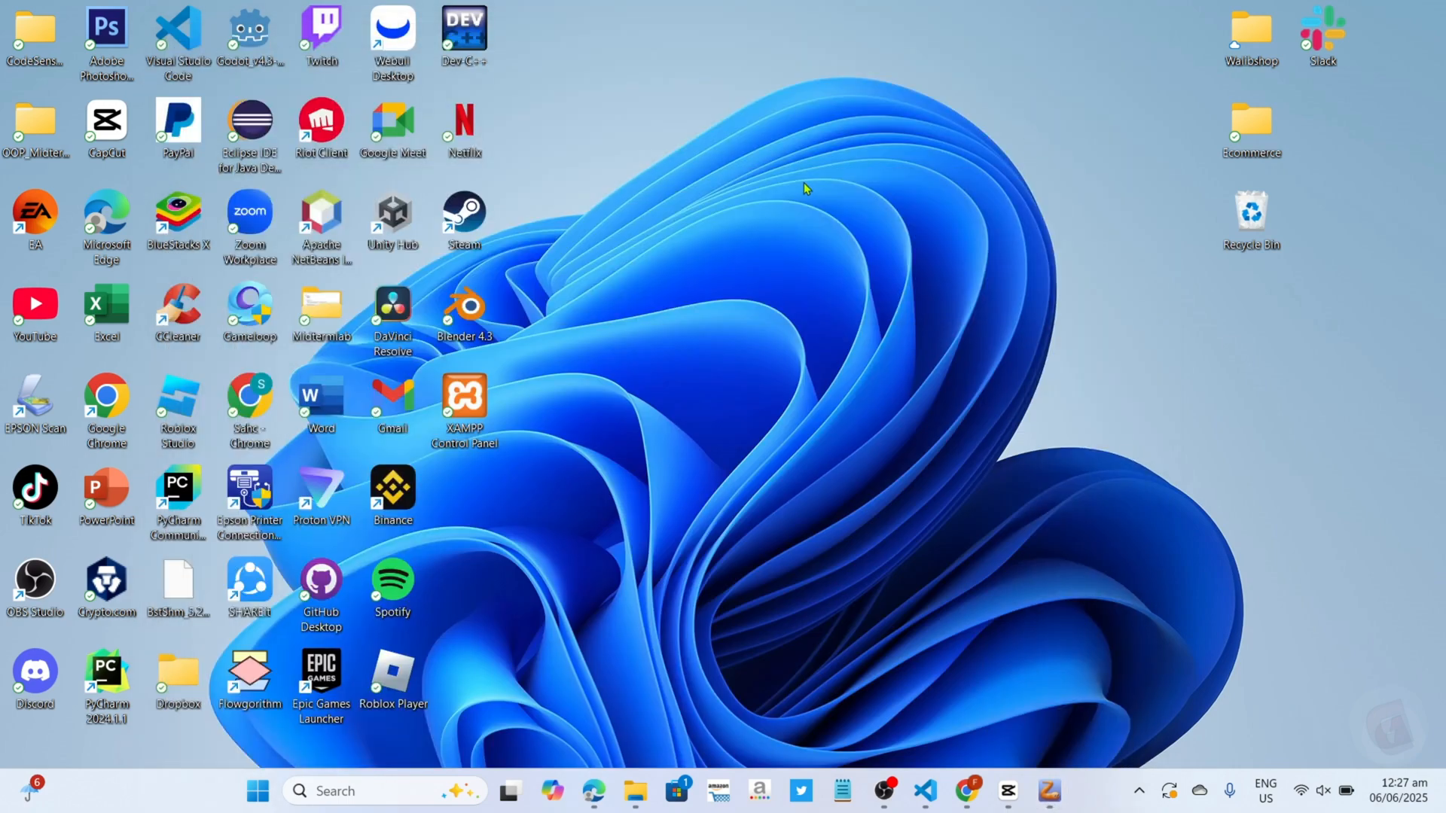
{"action": "mouse_move", "coordinate": [797, 177]}
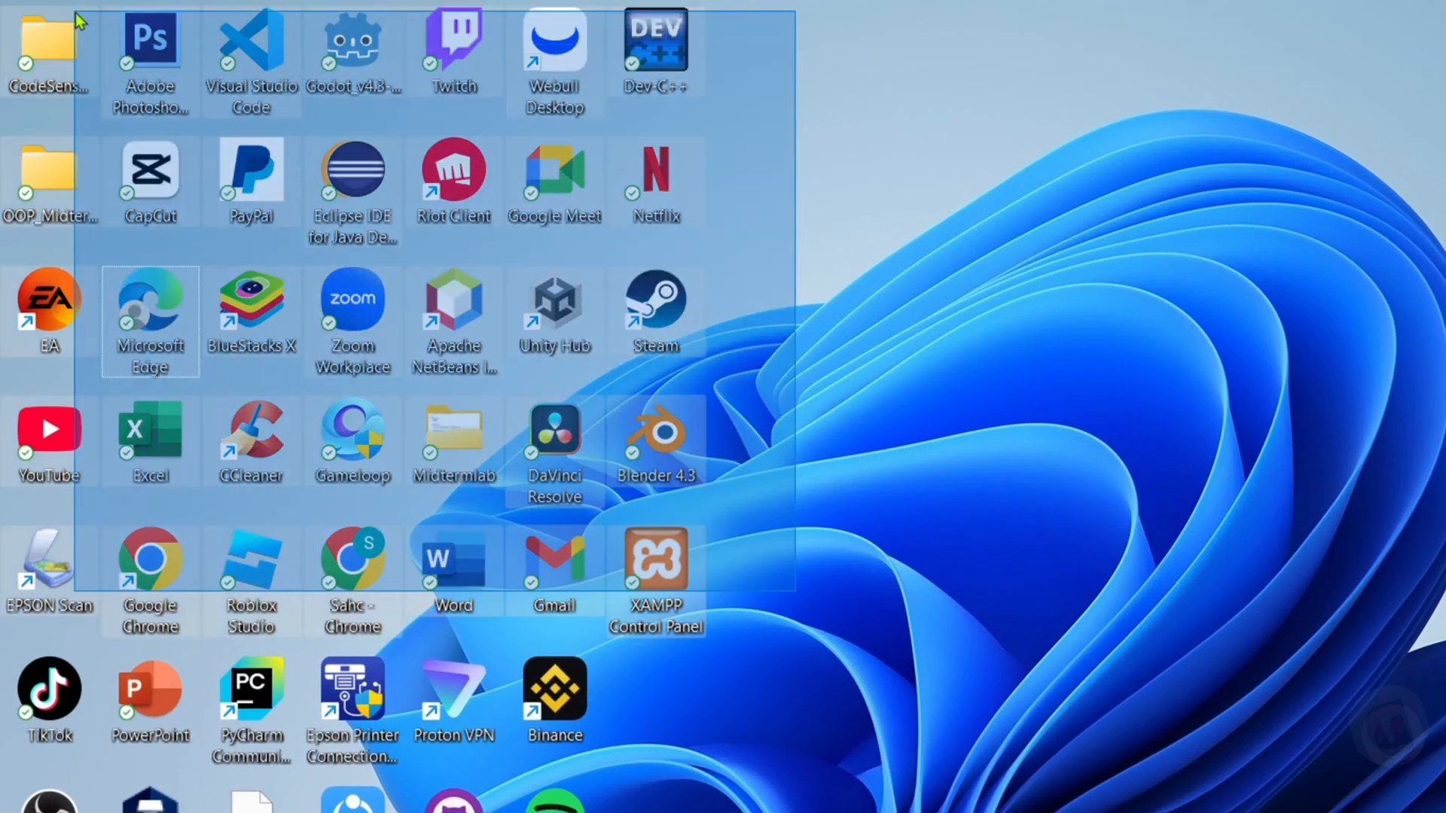
- Check the desktop for a slither.io shortcut, then relaunch the app from the taskbar
{"action": "left_click", "coordinate": [820, 326]}
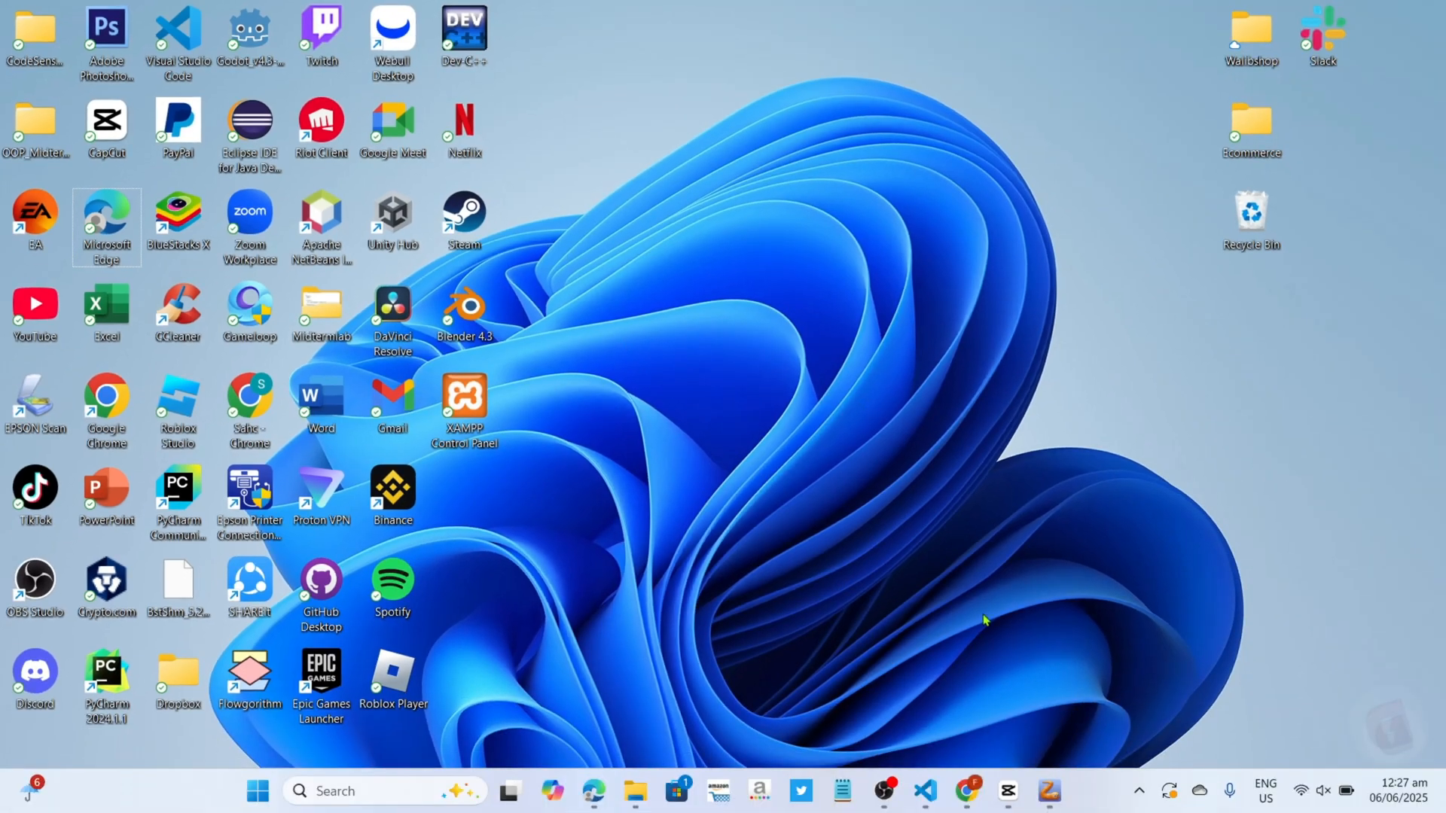
{"action": "left_click", "coordinate": [1047, 790]}
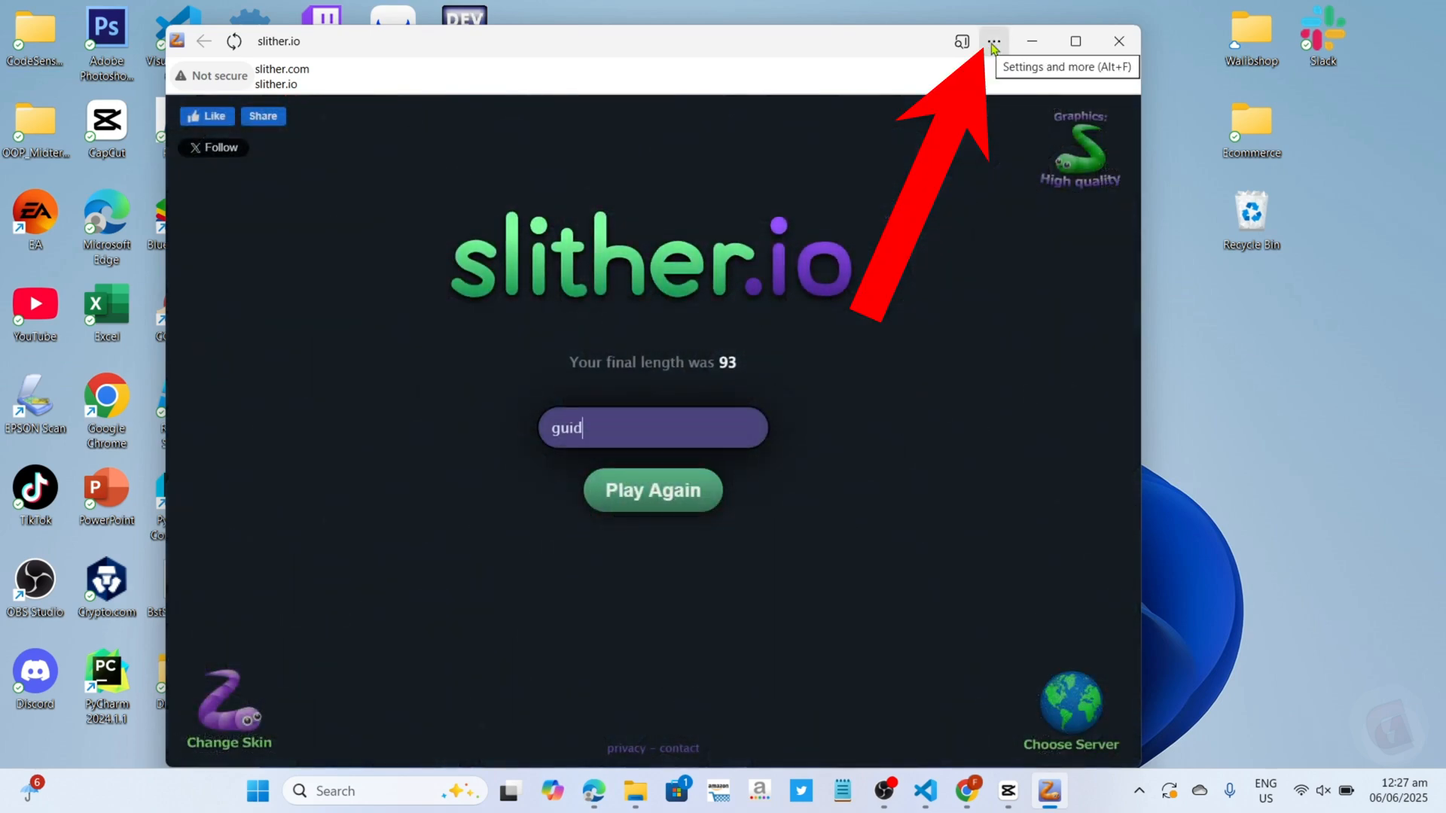
- Open the slither.io App settings page from the app's options list
{"action": "left_click", "coordinate": [993, 40]}
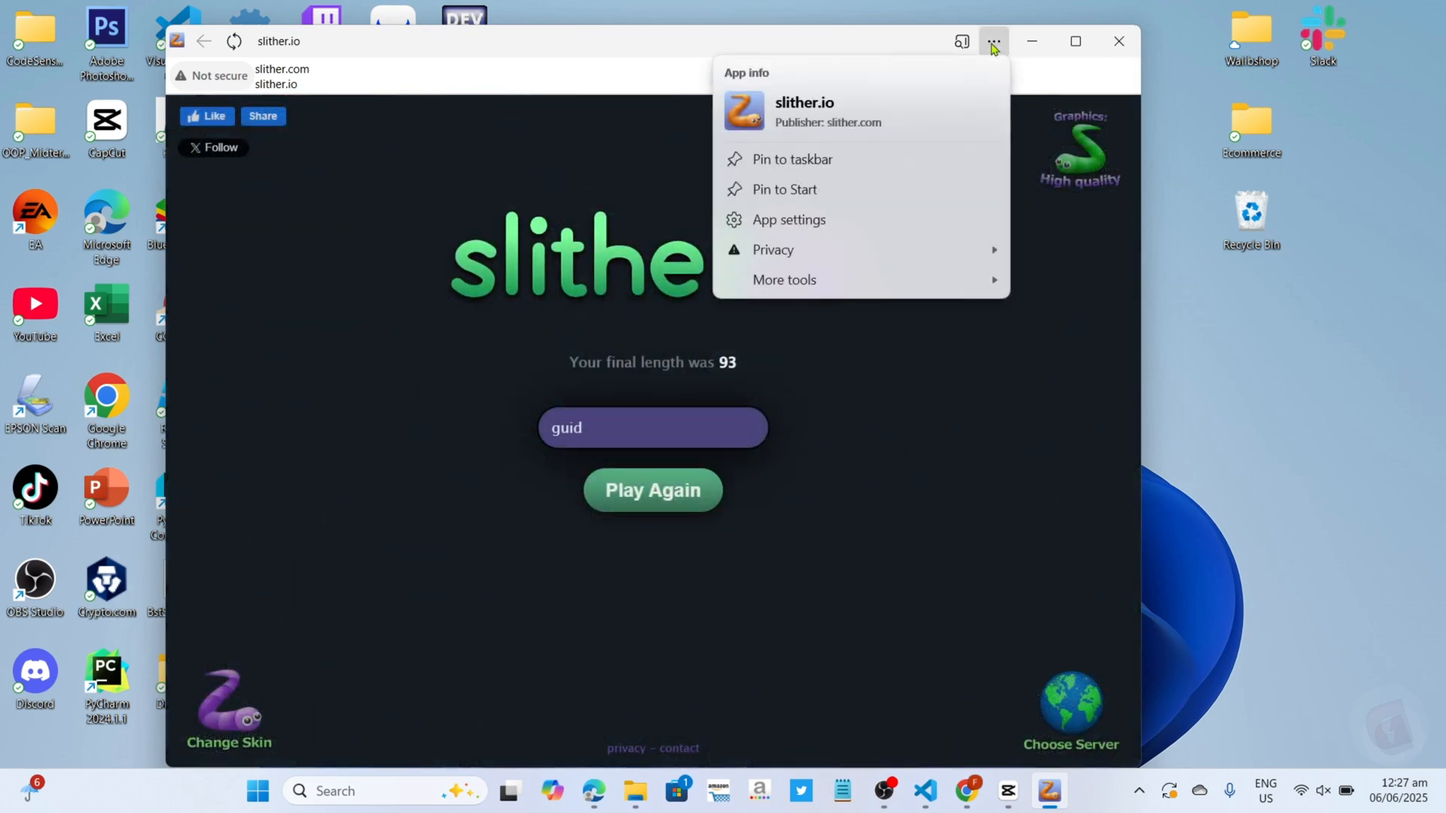
{"action": "left_click", "coordinate": [788, 219]}
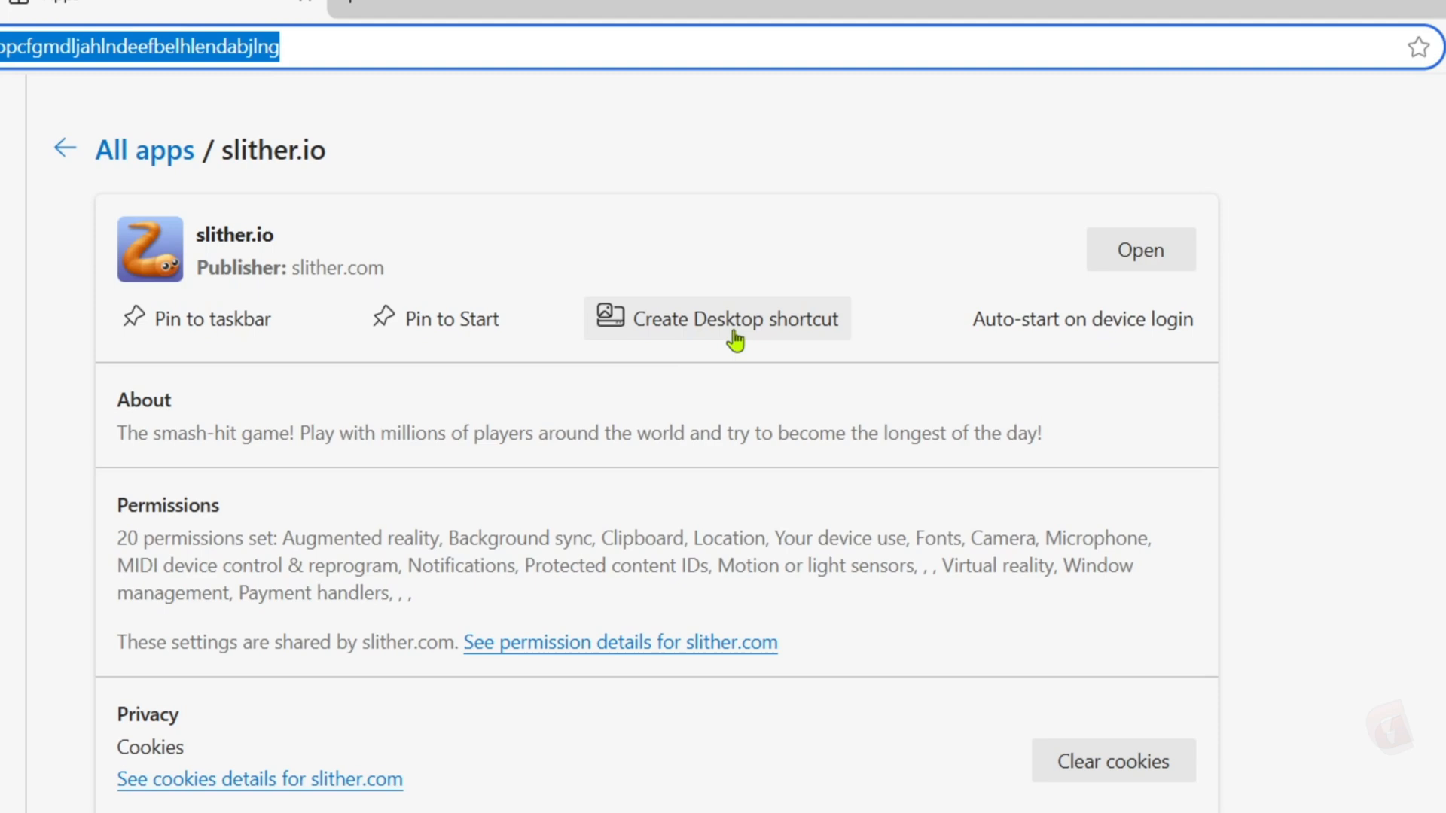
{"action": "mouse_move", "coordinate": [728, 319]}
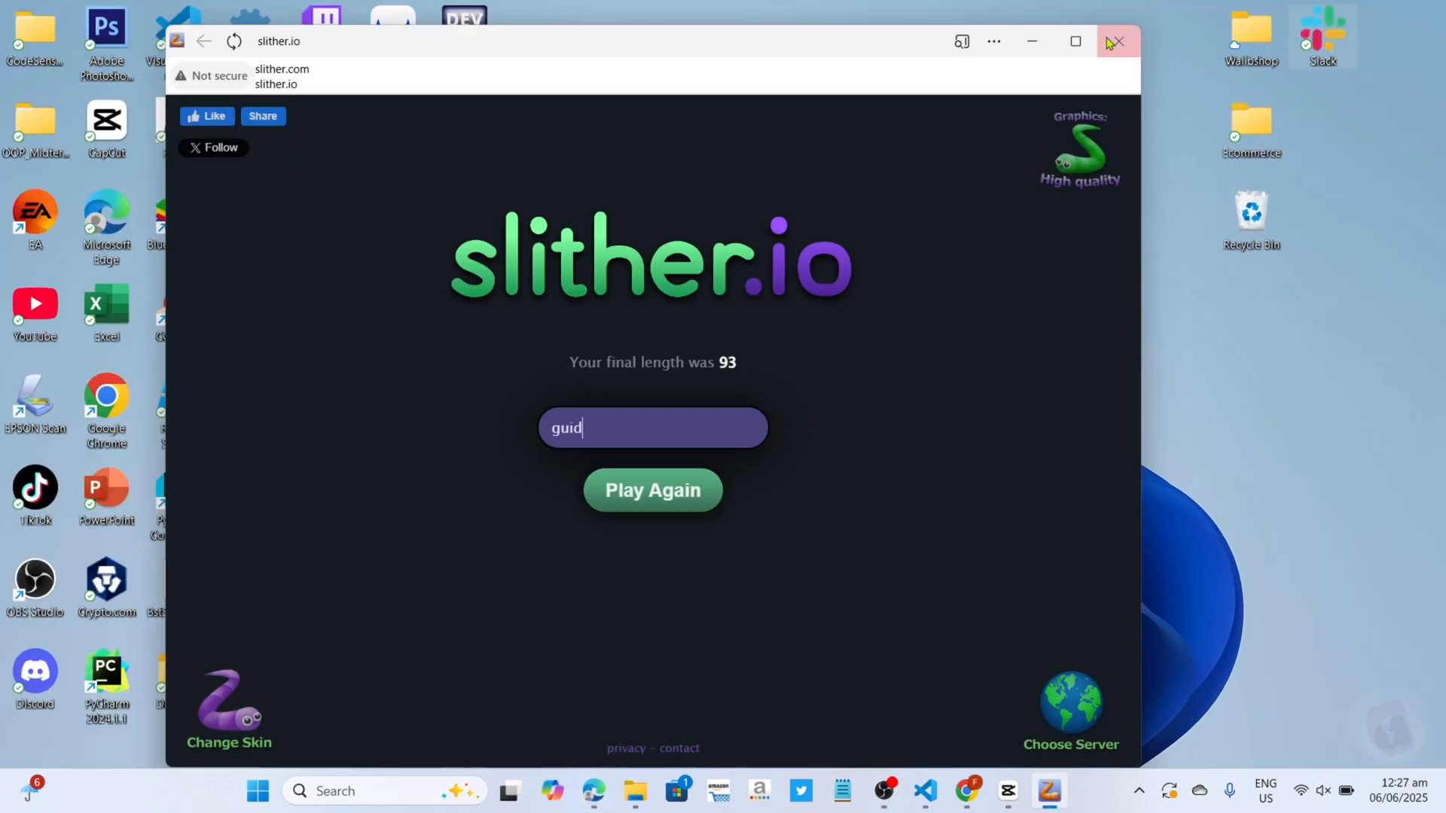
- Close the slither.io app, relaunch it from the desktop shortcut, and start a new round
{"action": "left_click", "coordinate": [1115, 41]}
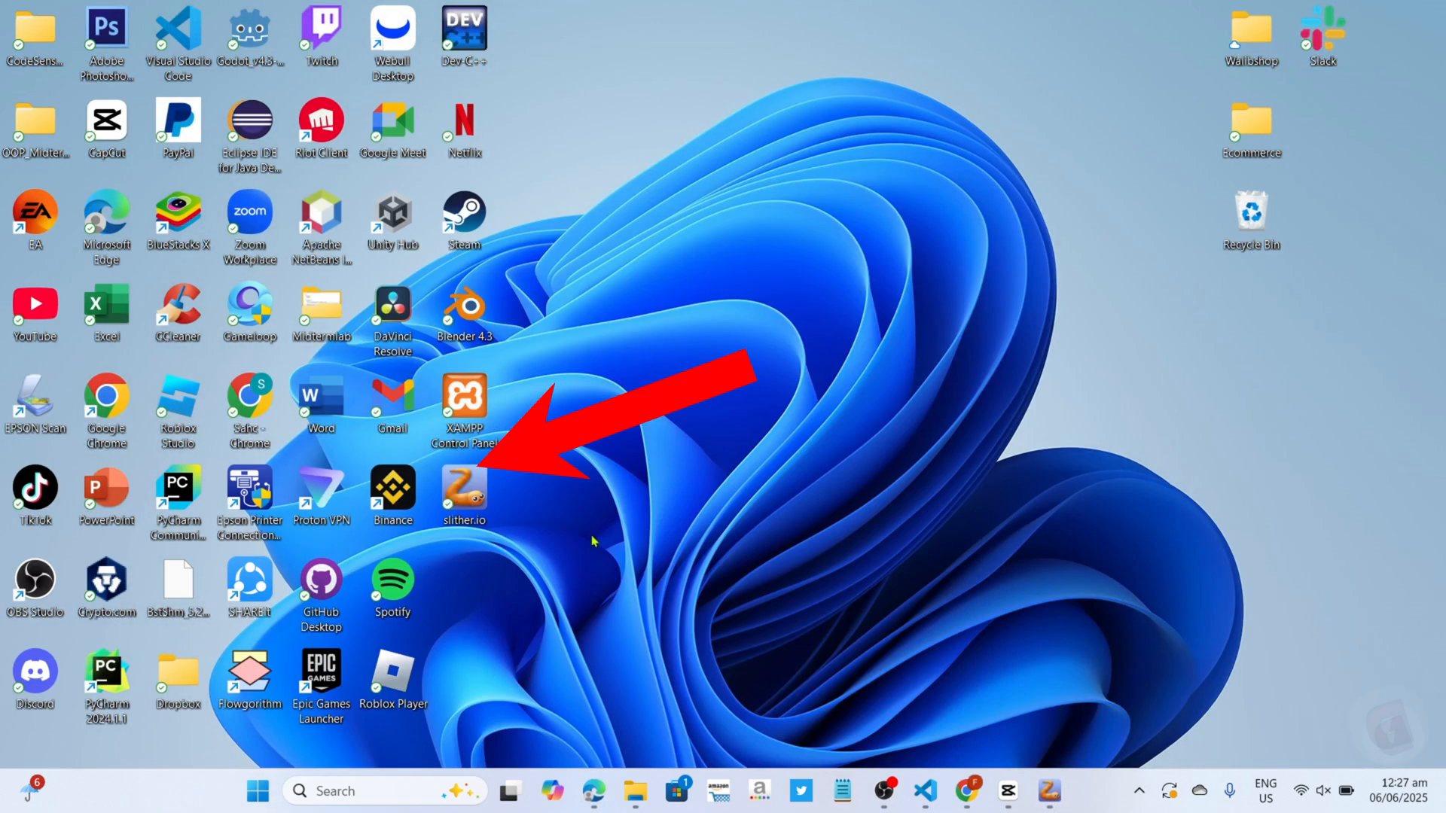
{"action": "mouse_move", "coordinate": [648, 472]}
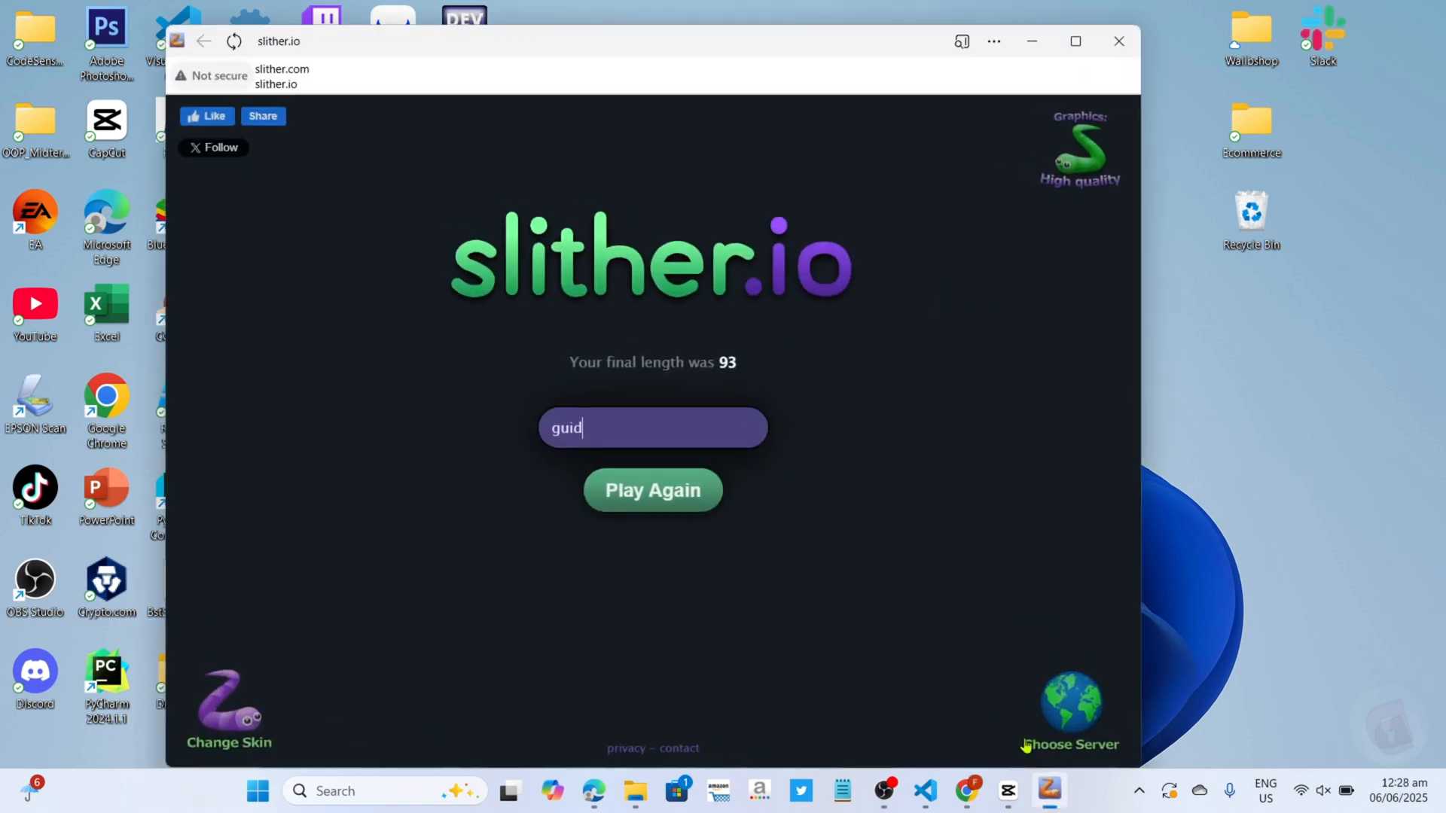
{"action": "left_click", "coordinate": [652, 490]}
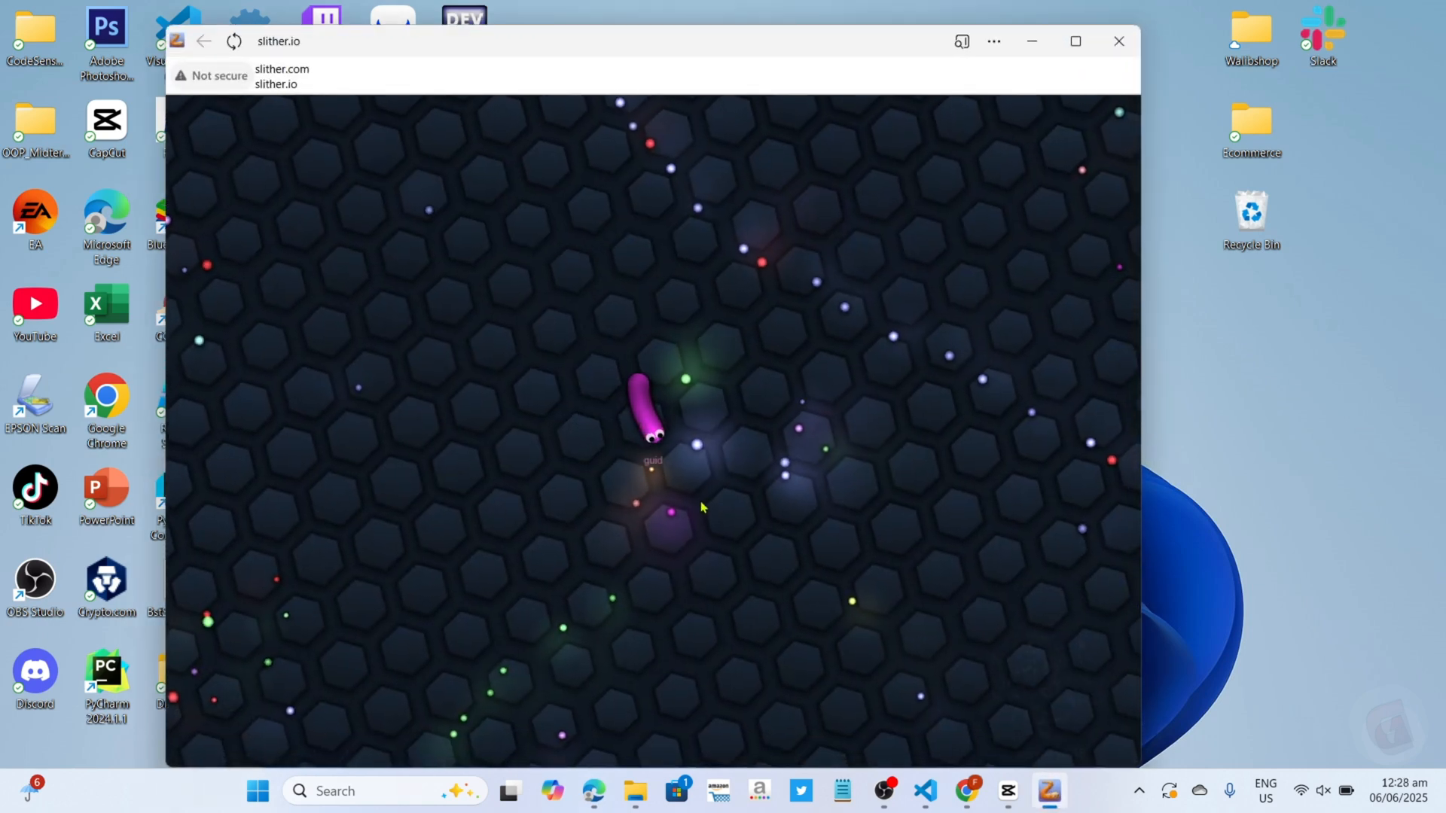